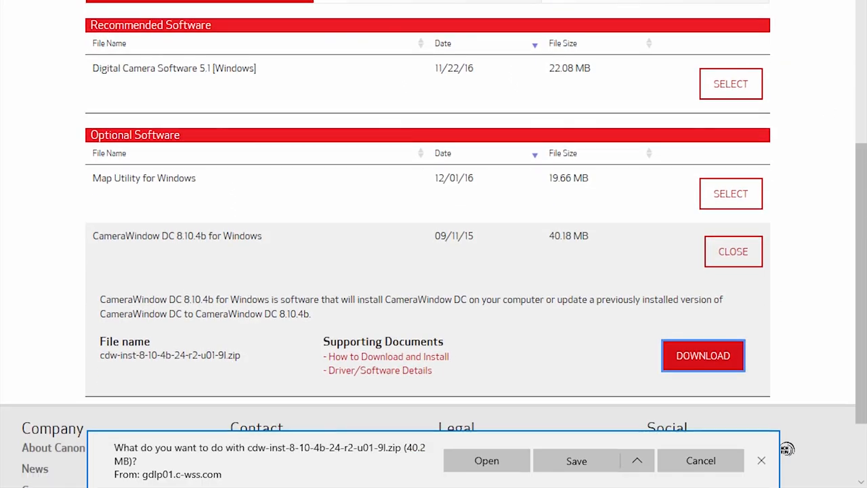
Step: Open the downloaded cdw-inst-8-10-4b-24-r2-u01-9l.zip from the Edge download bar
left_click(487, 461)
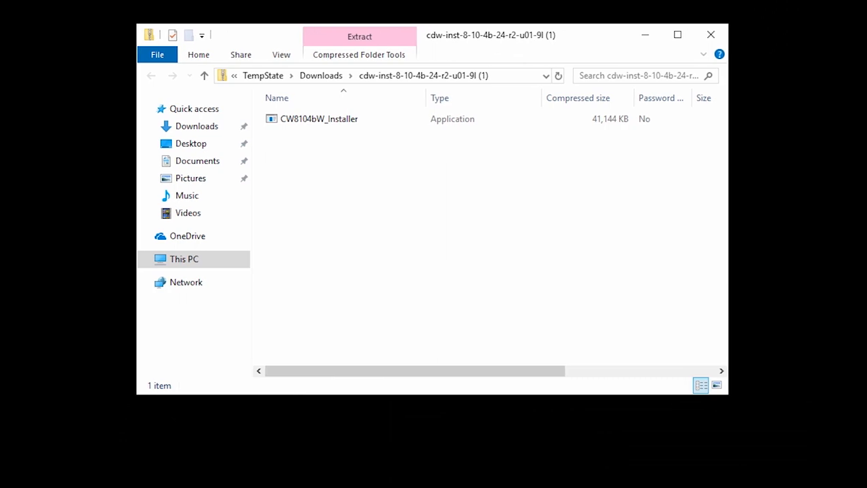
Step: Launch CW8104bW_Installer from inside the compressed folder
double_click(319, 119)
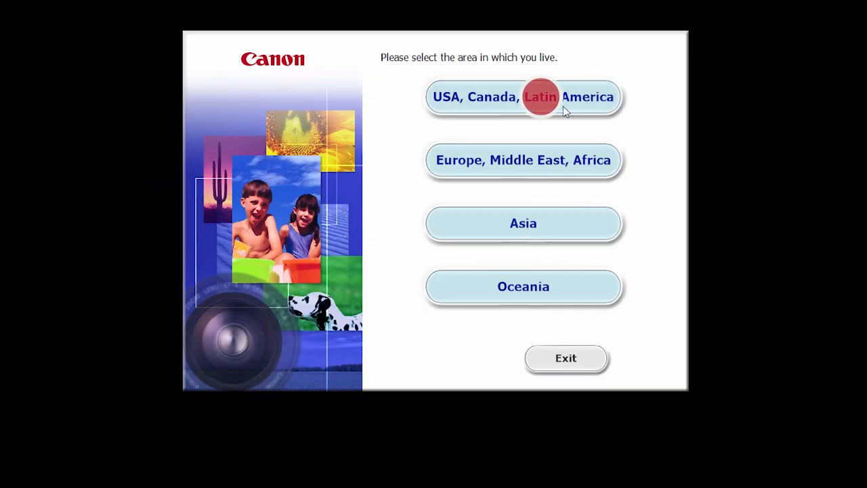
Step: Choose 'USA, Canada, Latin America' as the living area
left_click(523, 98)
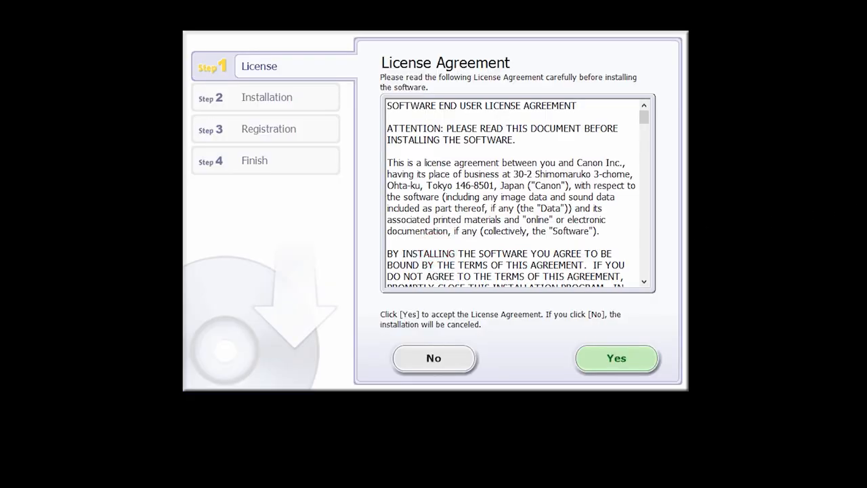
Step: Answer Yes to the License Agreement so CameraWindow DC installs
left_click(615, 358)
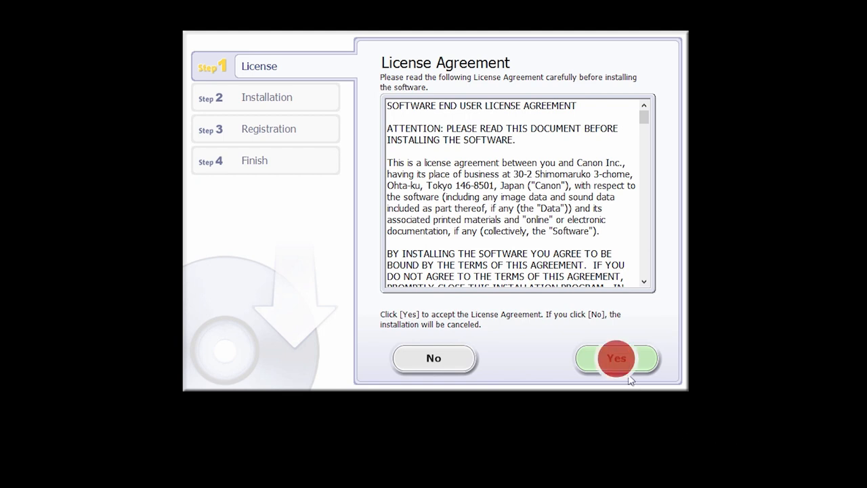
left_click(615, 358)
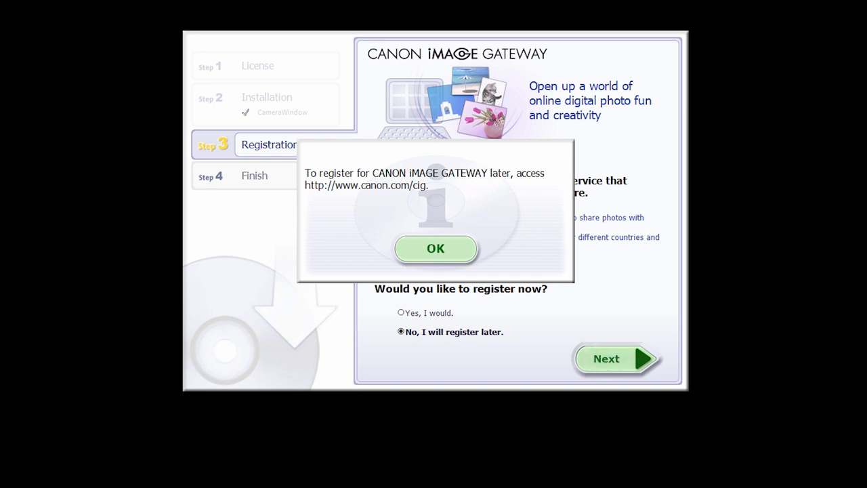
Step: Dismiss the register-later notice and continue with 'No, I will register later' to the Finish step
left_click(436, 250)
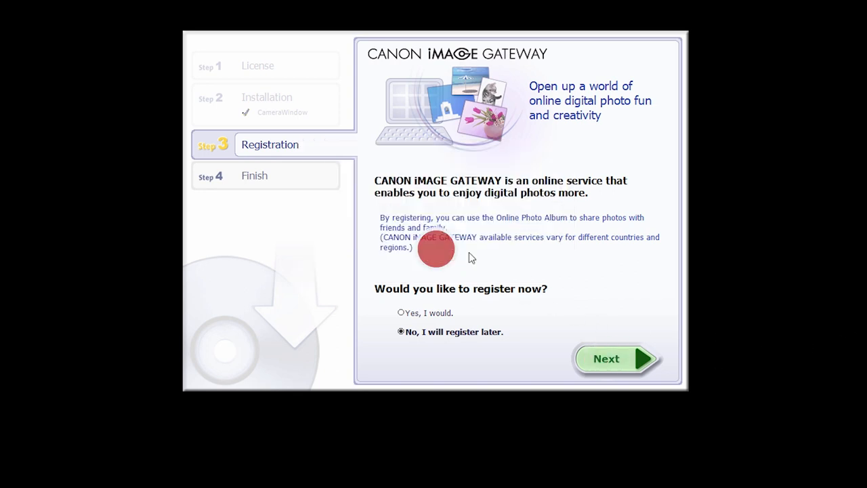
left_click(615, 358)
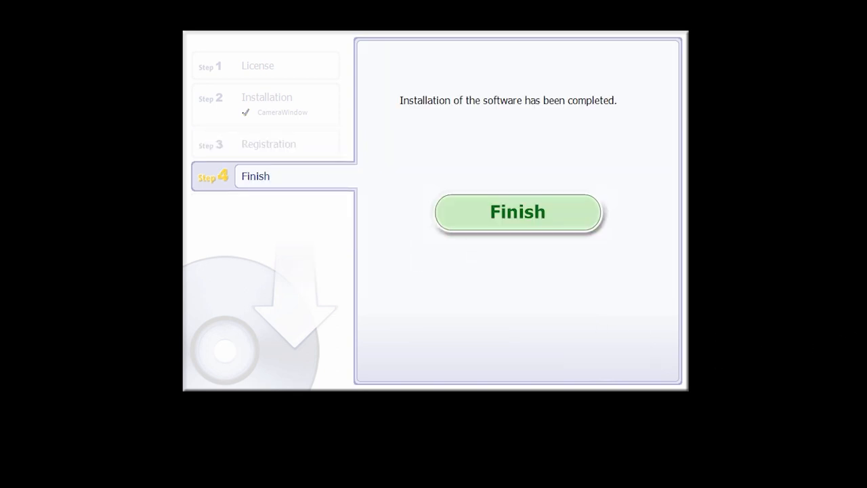